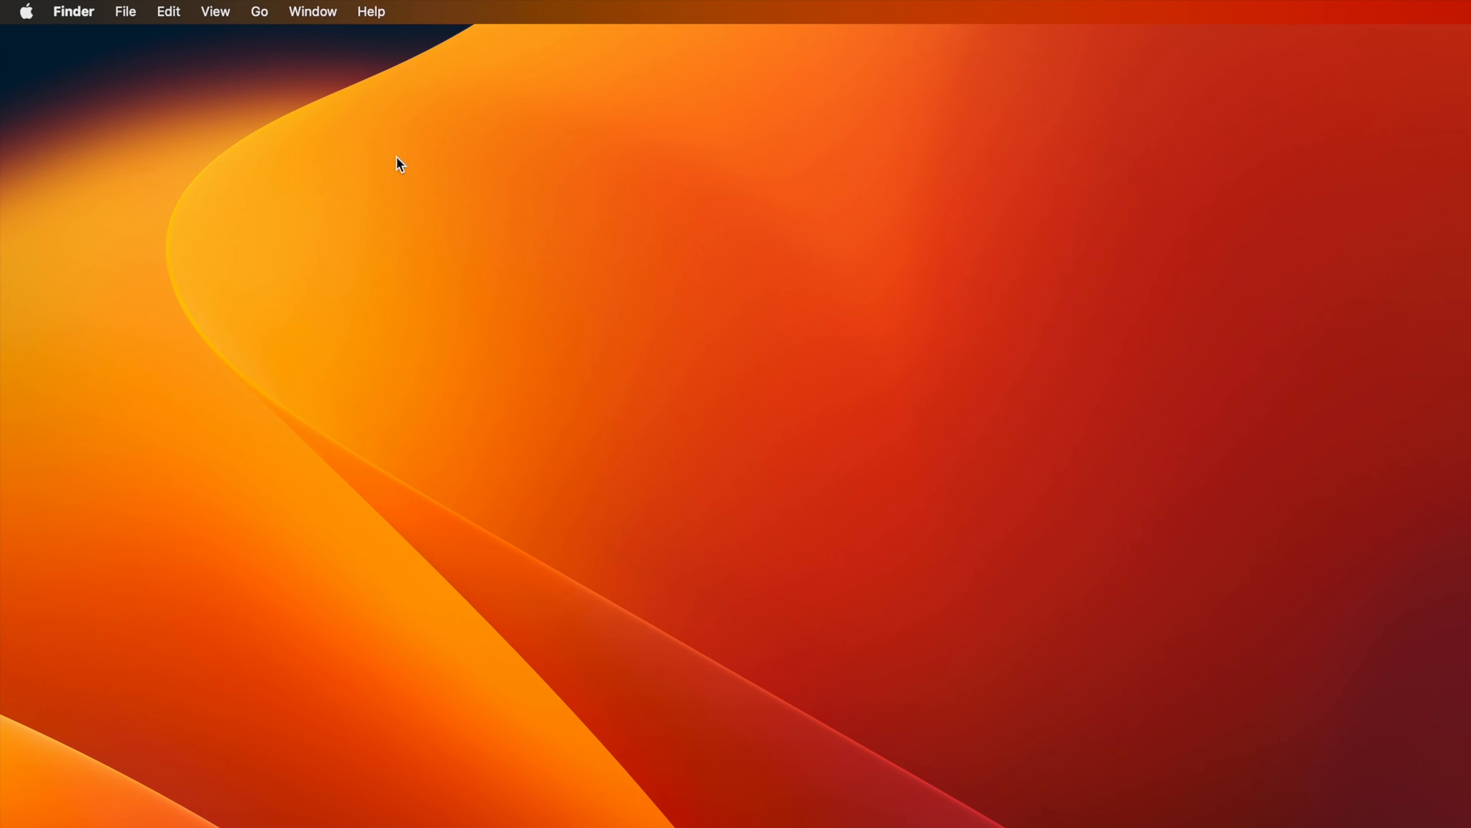
# Show Finder's Go menu with the hidden Library destination revealed via Option.
pyautogui.click(260, 11)
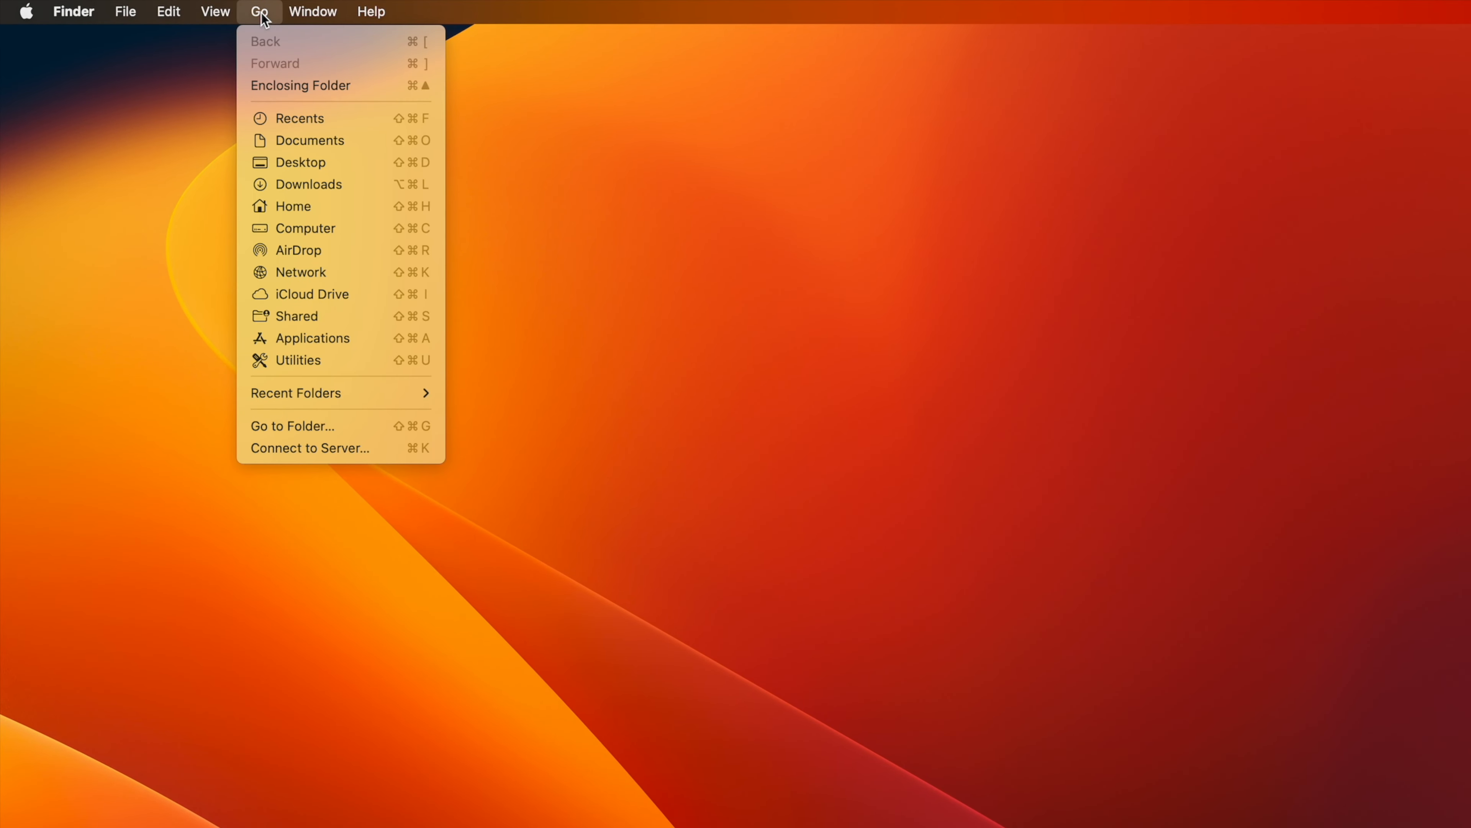
pyautogui.press('option')
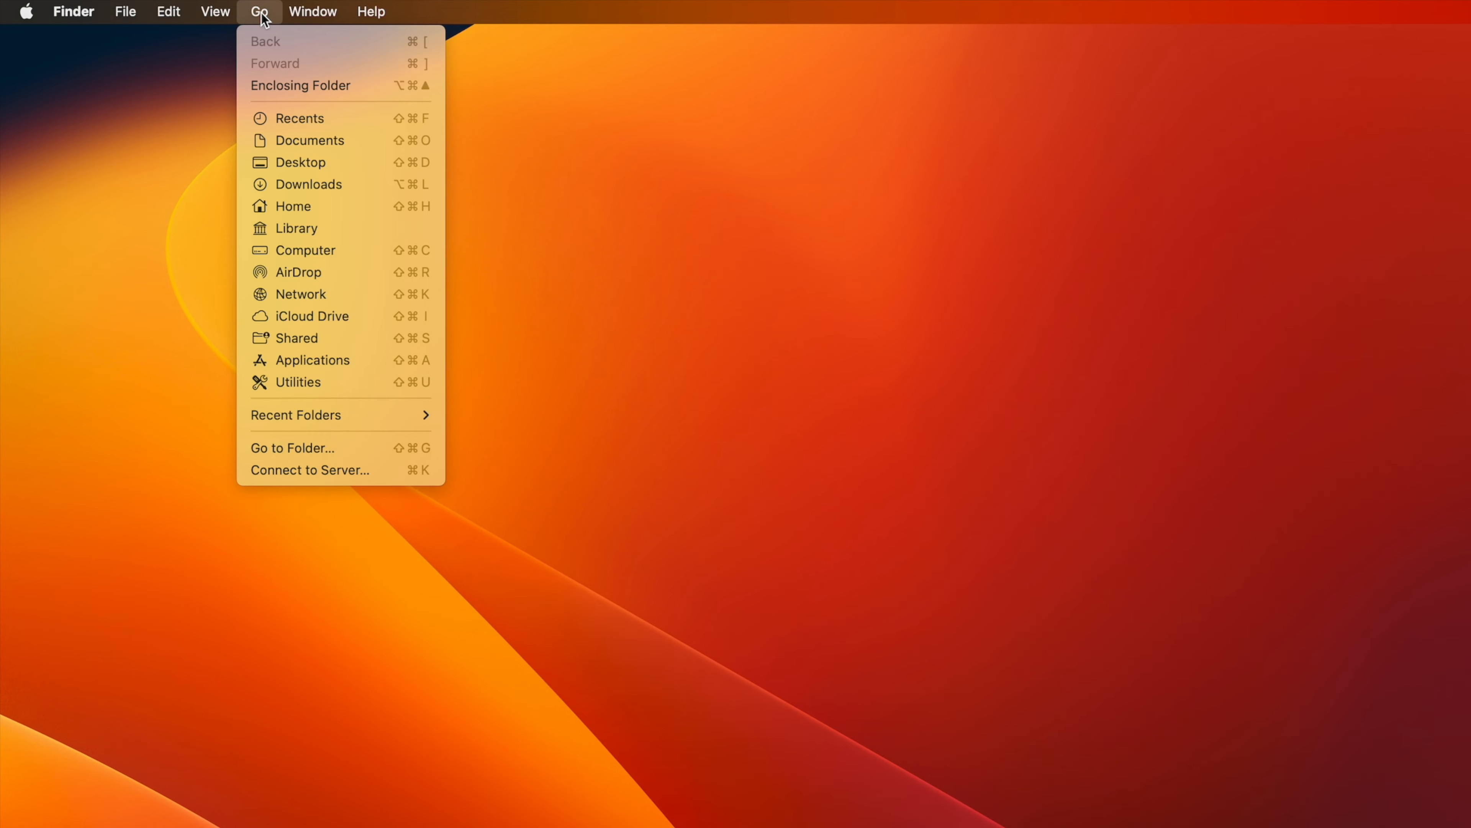
pyautogui.moveTo(308, 184)
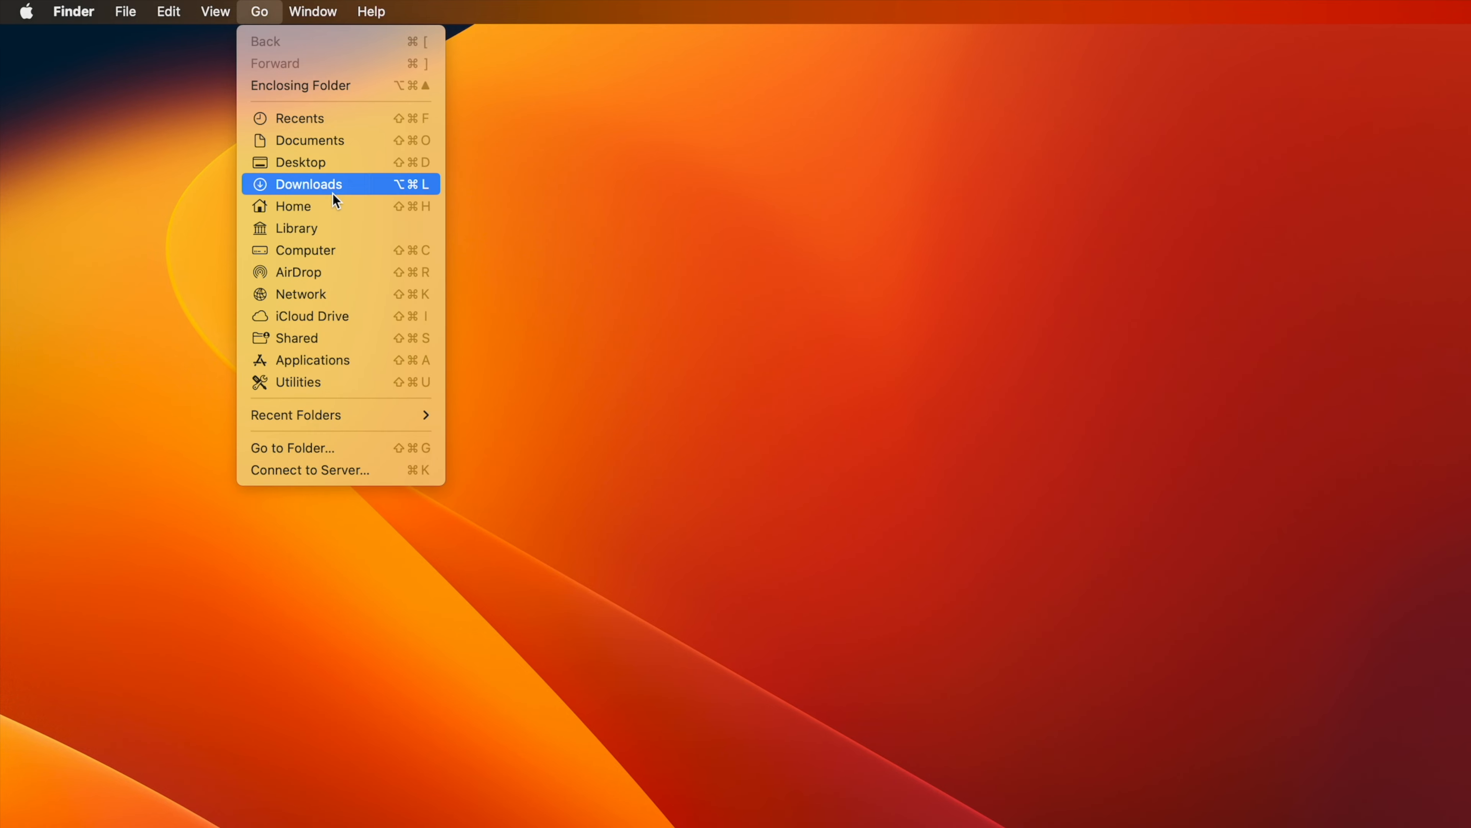
pyautogui.moveTo(335, 231)
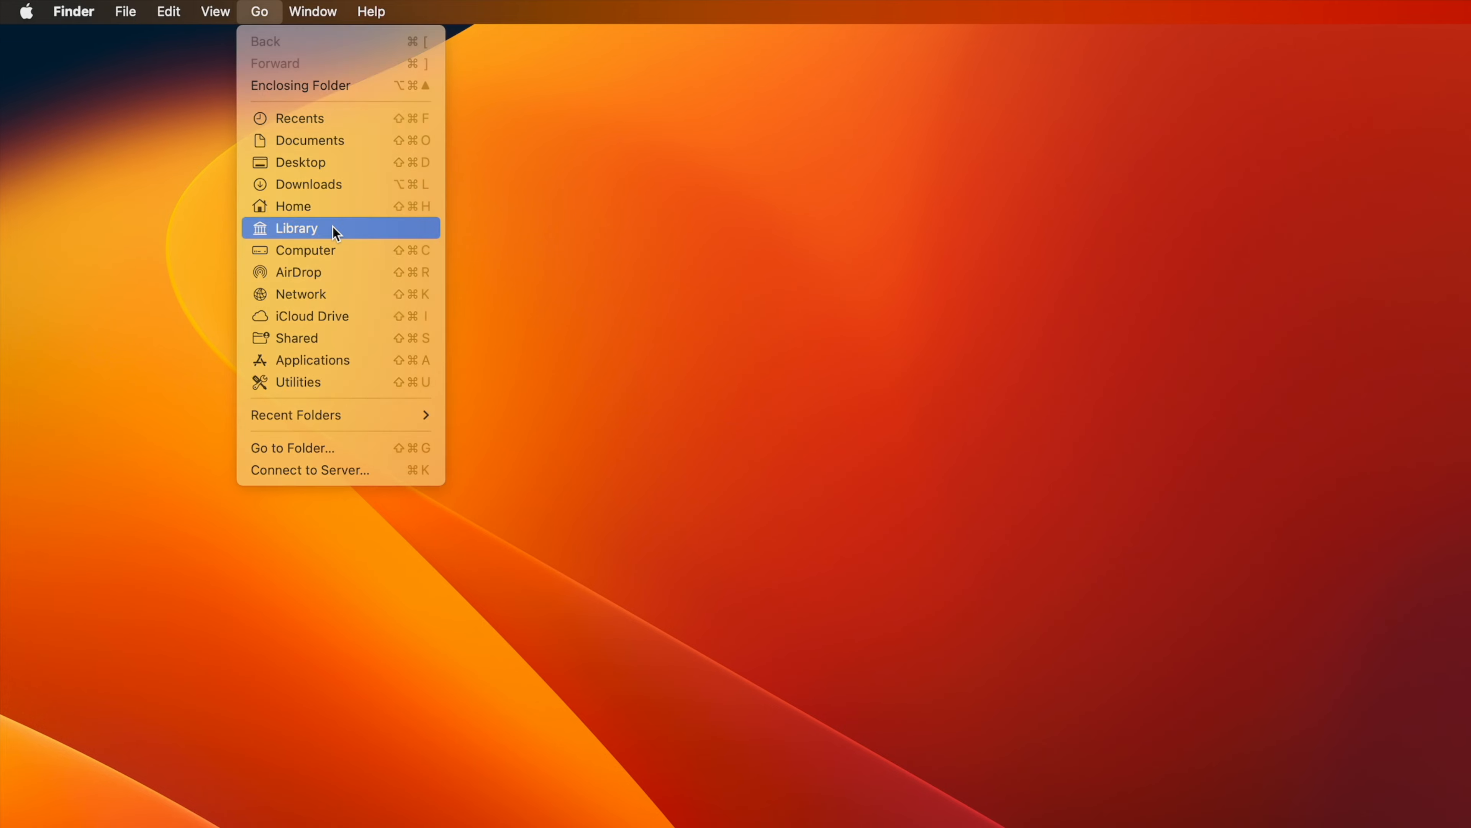
# Go into the user Library's Application Support folder and locate the minecraft folder.
pyautogui.click(297, 227)
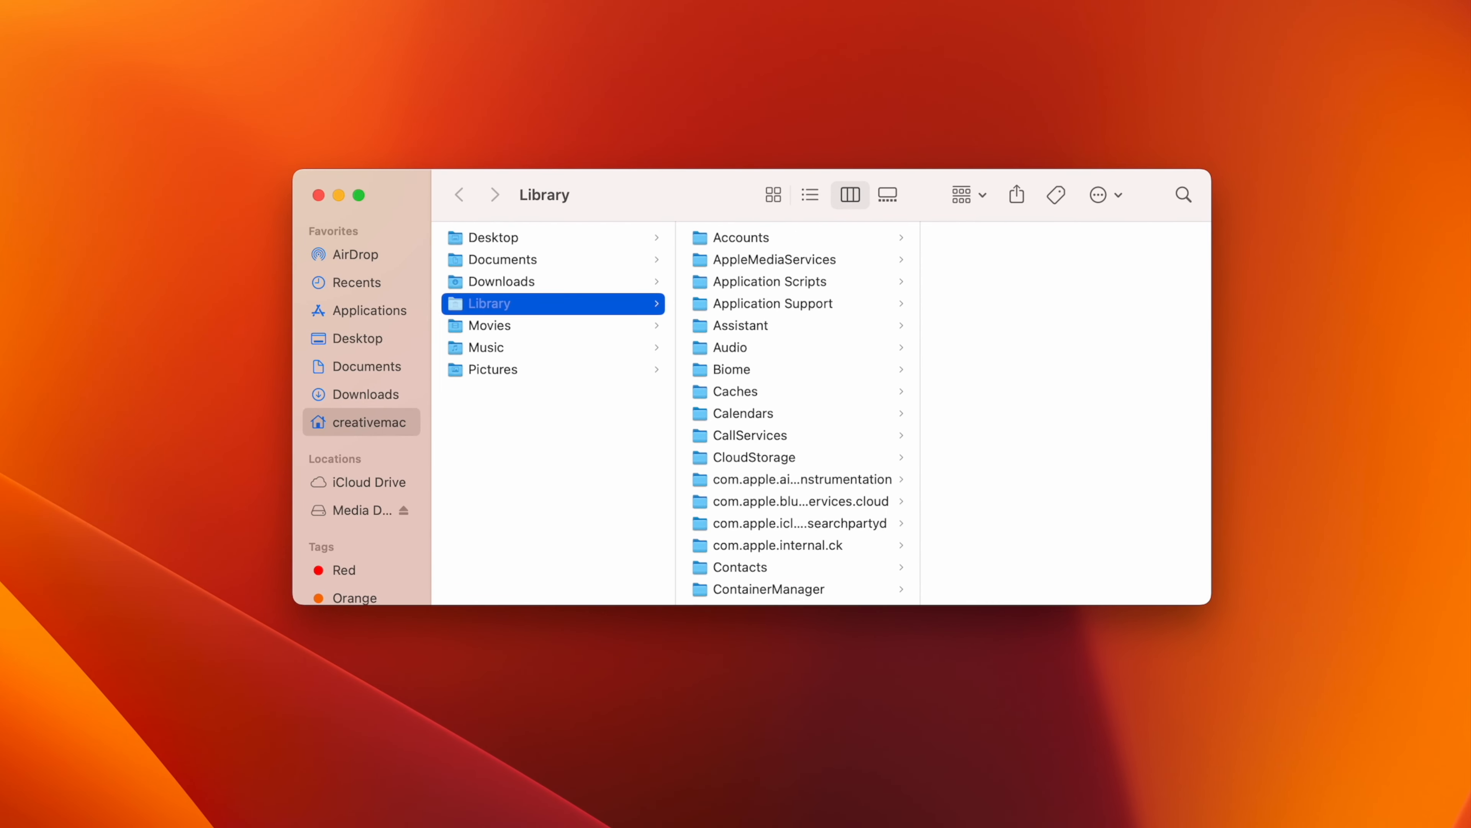
pyautogui.click(772, 304)
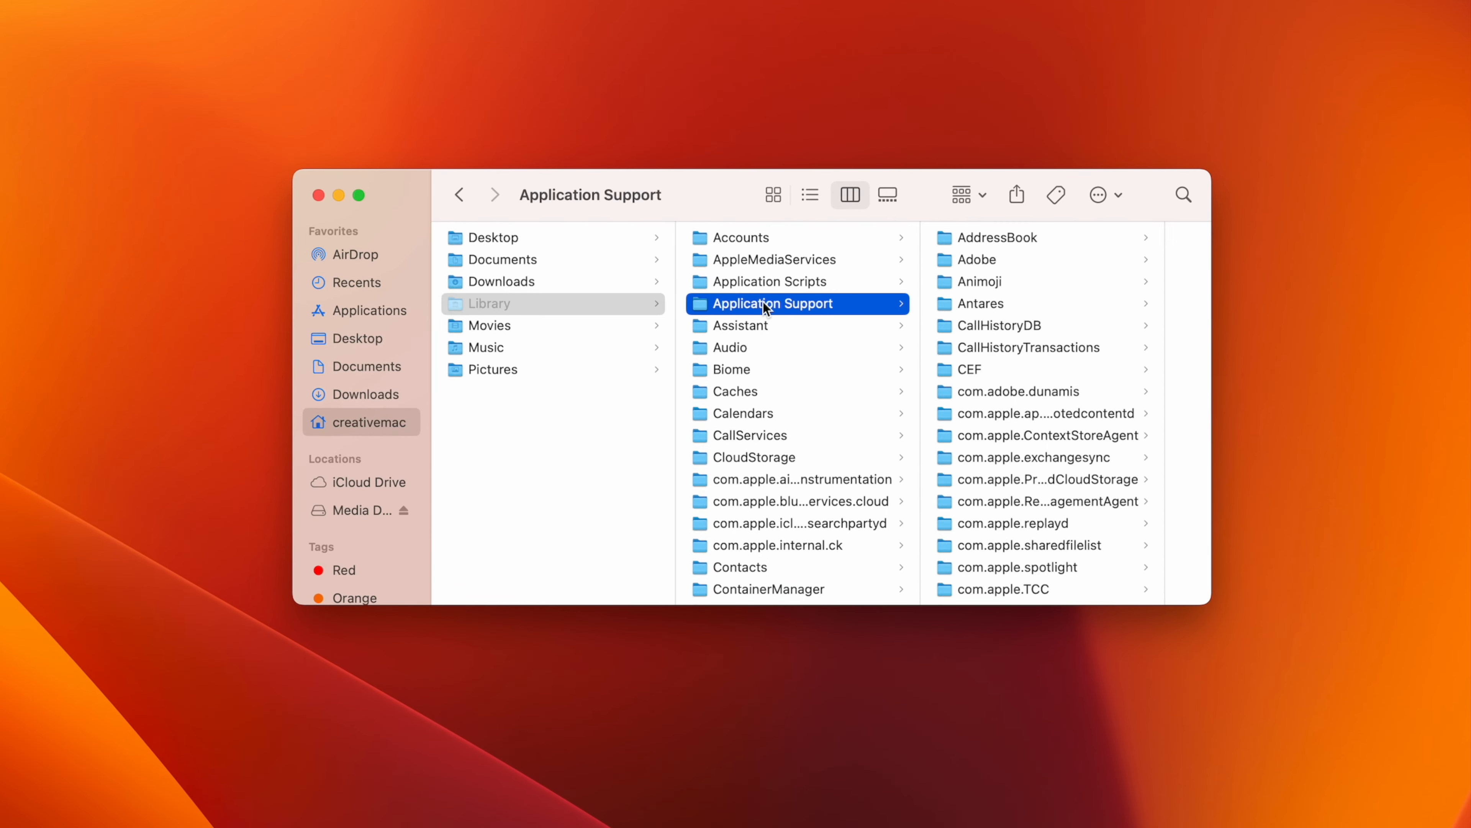
pyautogui.moveTo(1040, 400)
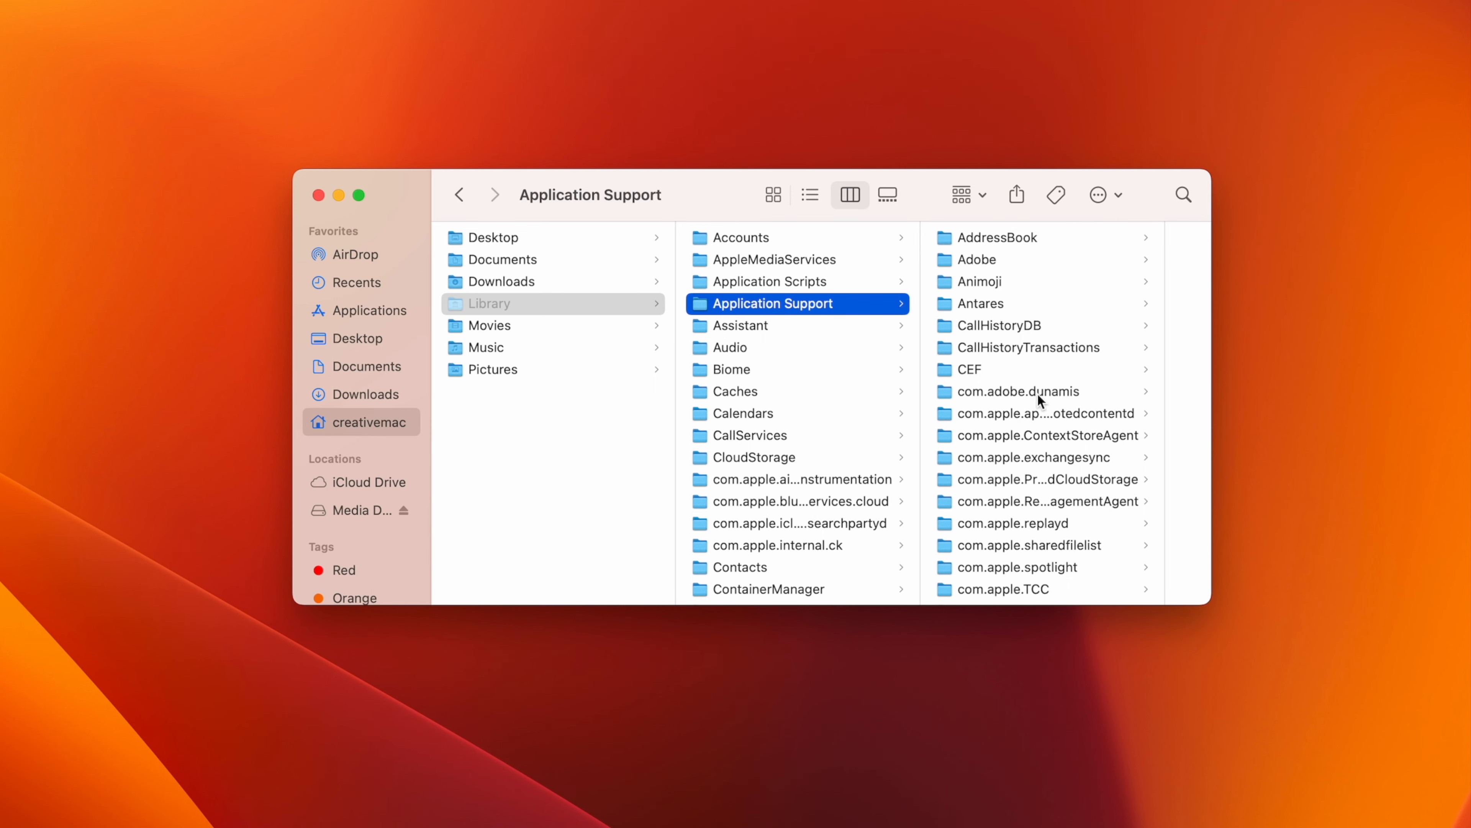
pyautogui.scroll(-3)
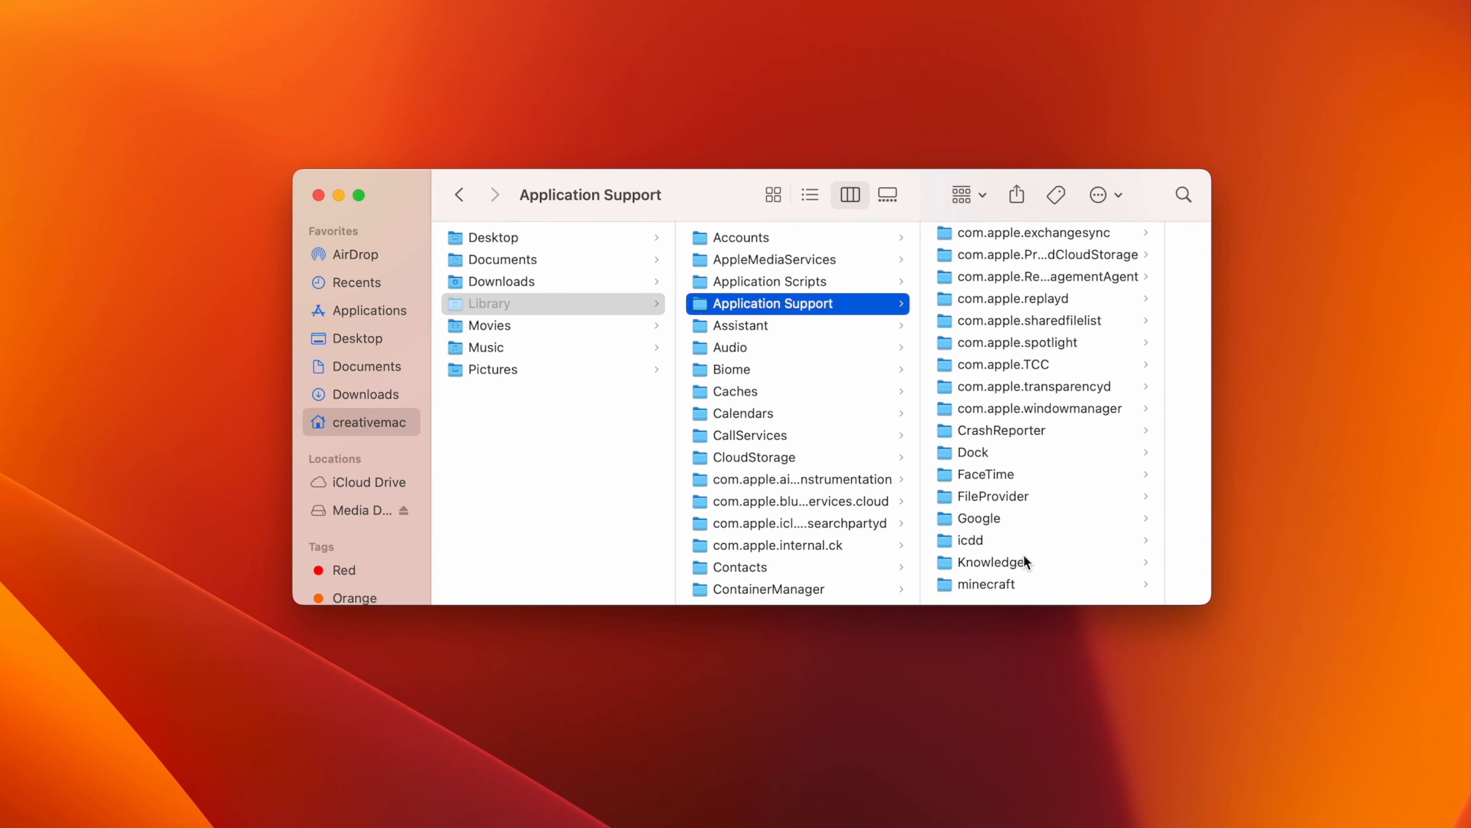
# Enter minecraft's saves folder to list the saved worlds, including Burro Creek Campground and New World.
pyautogui.click(986, 584)
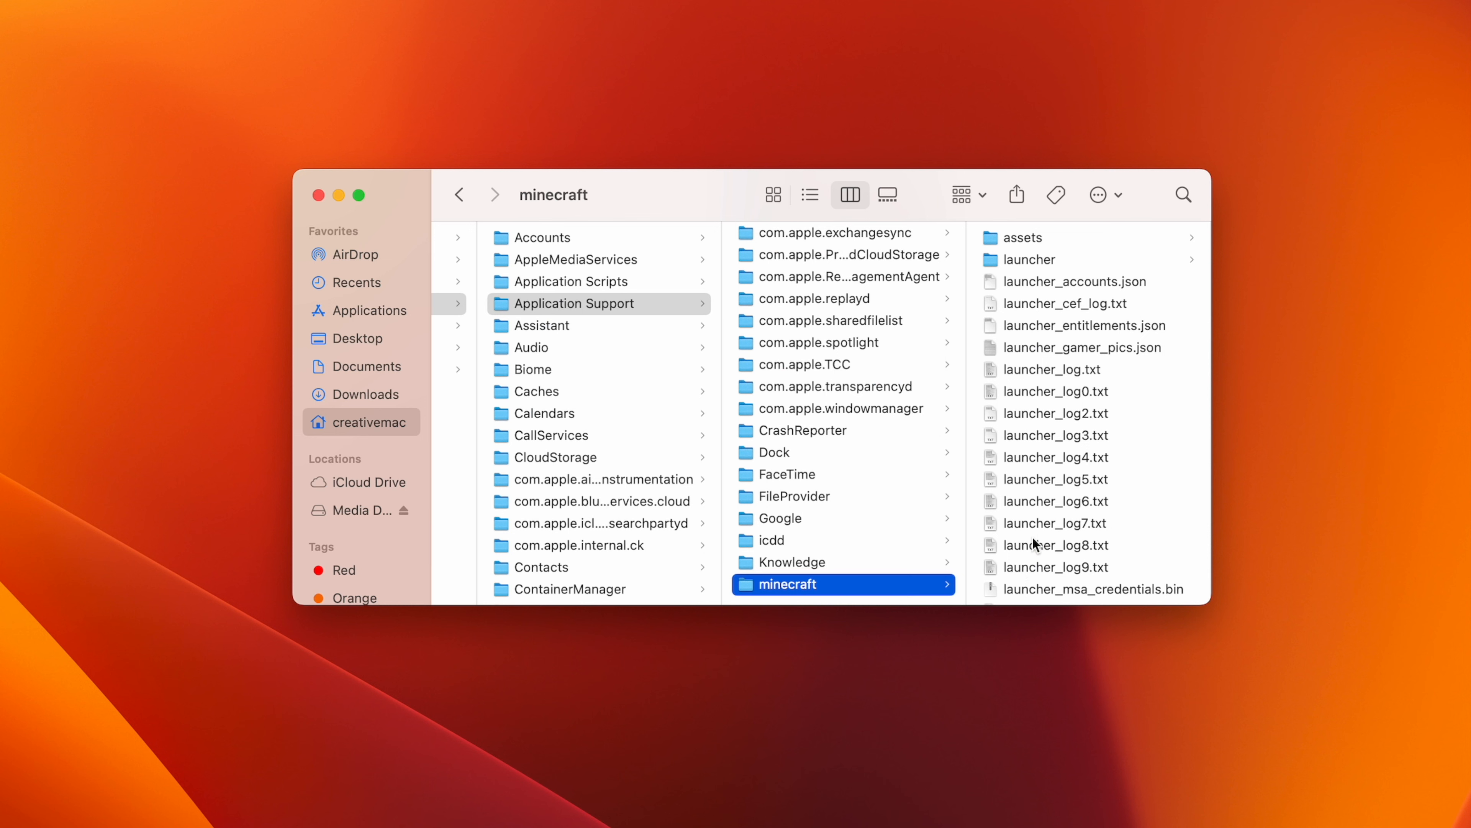
pyautogui.scroll(-3)
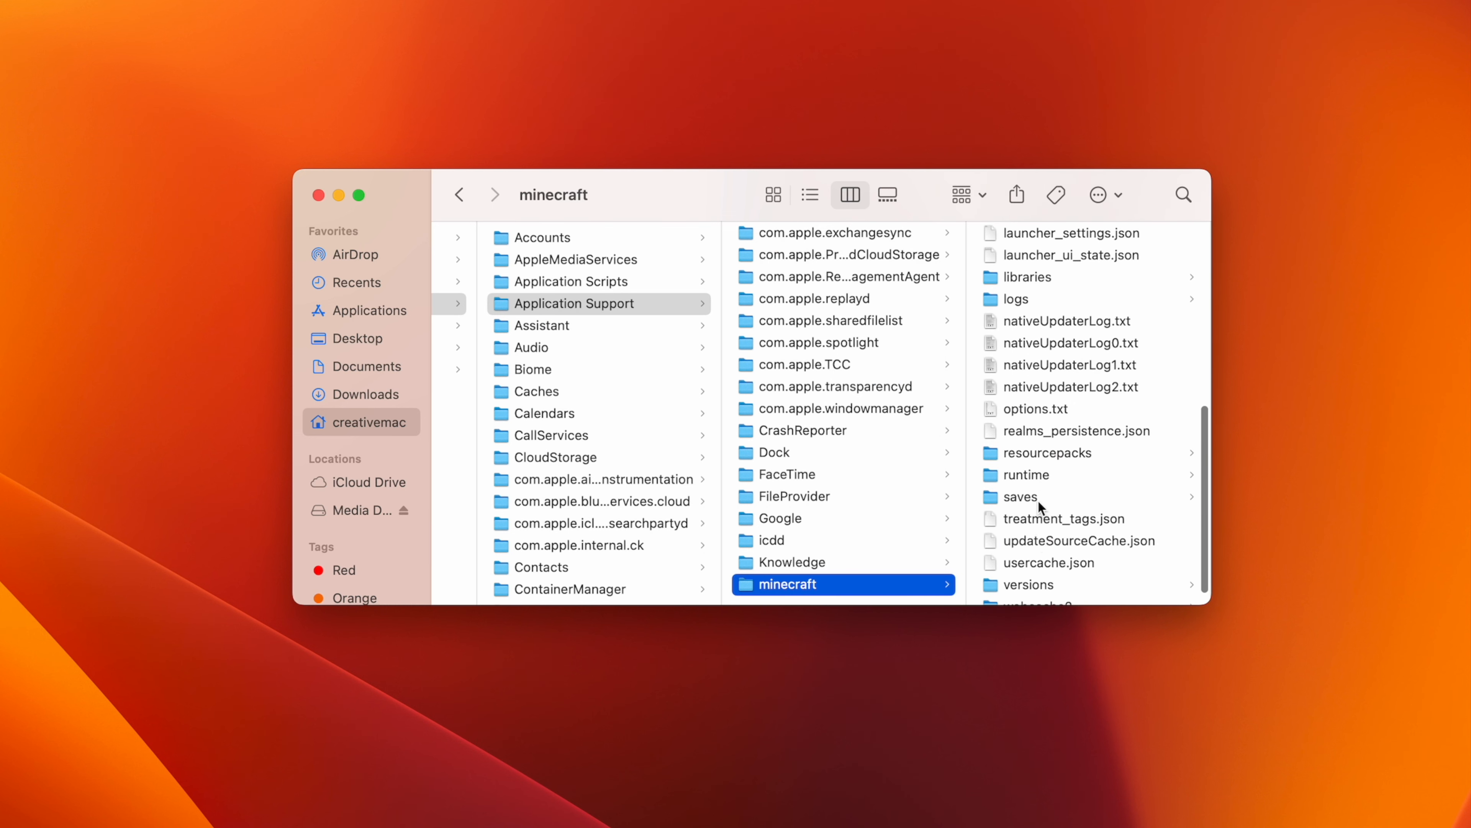
pyautogui.click(1020, 496)
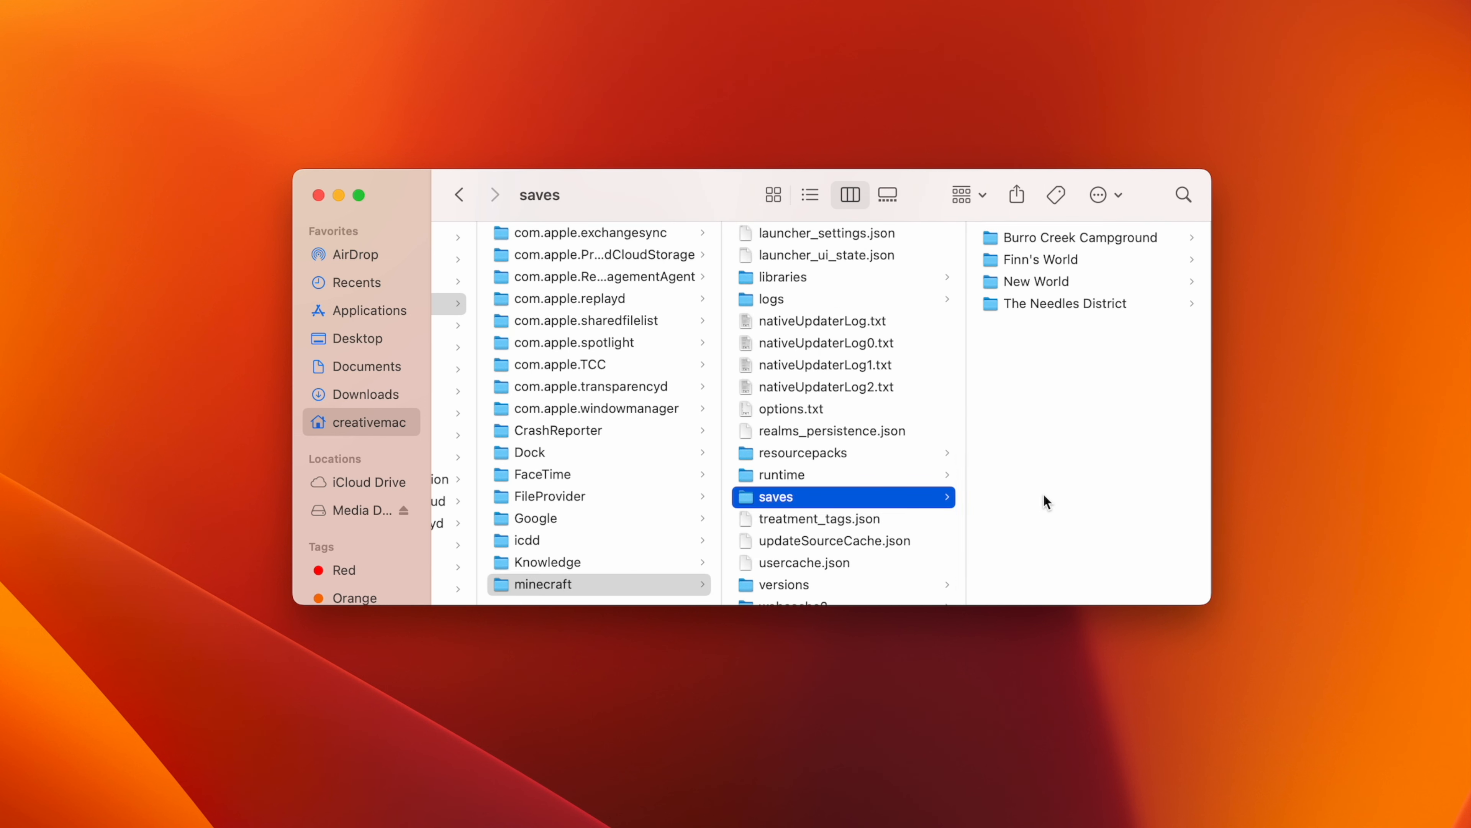
pyautogui.moveTo(1001, 259)
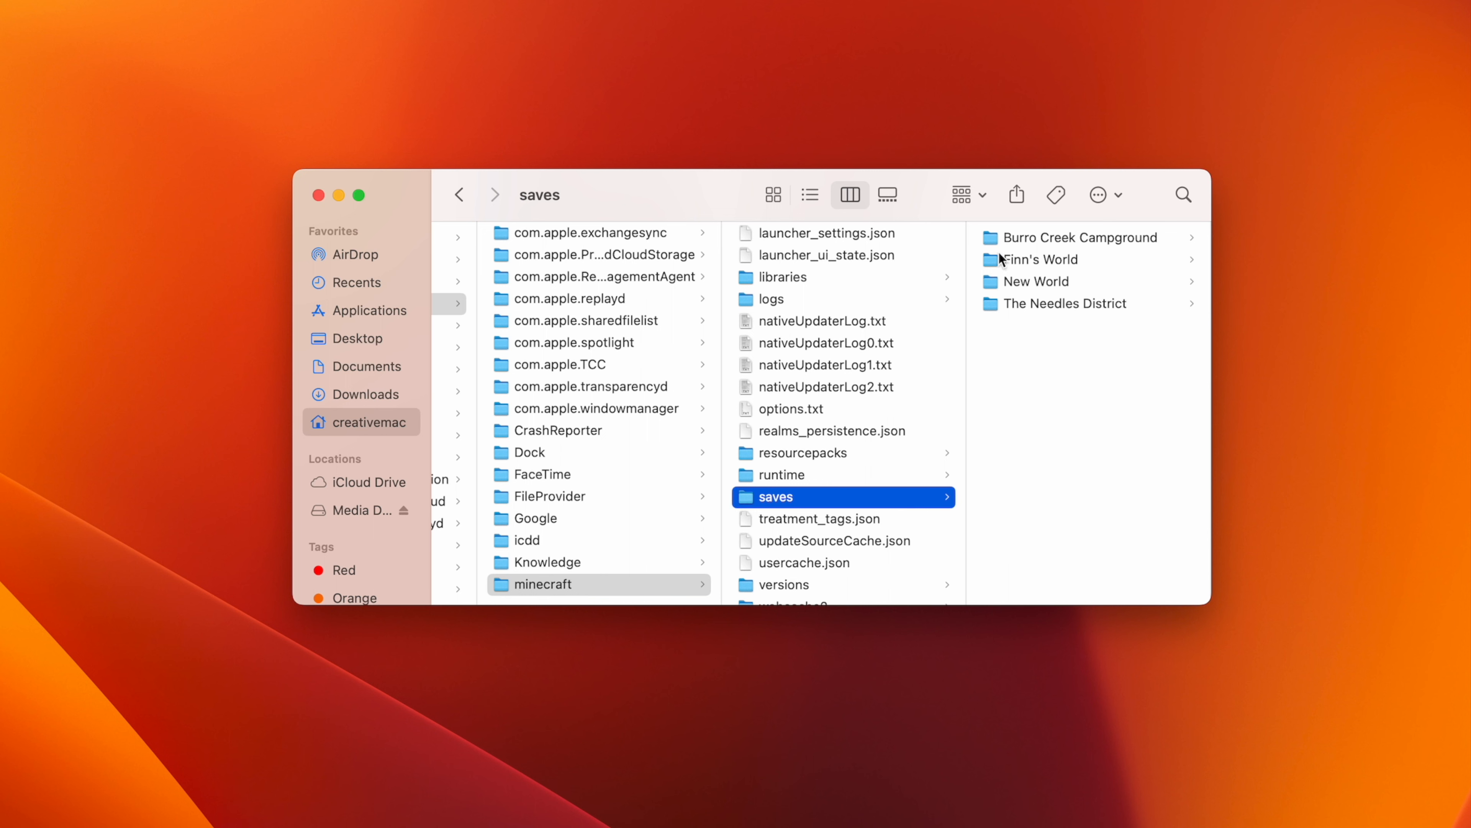
pyautogui.moveTo(1039, 311)
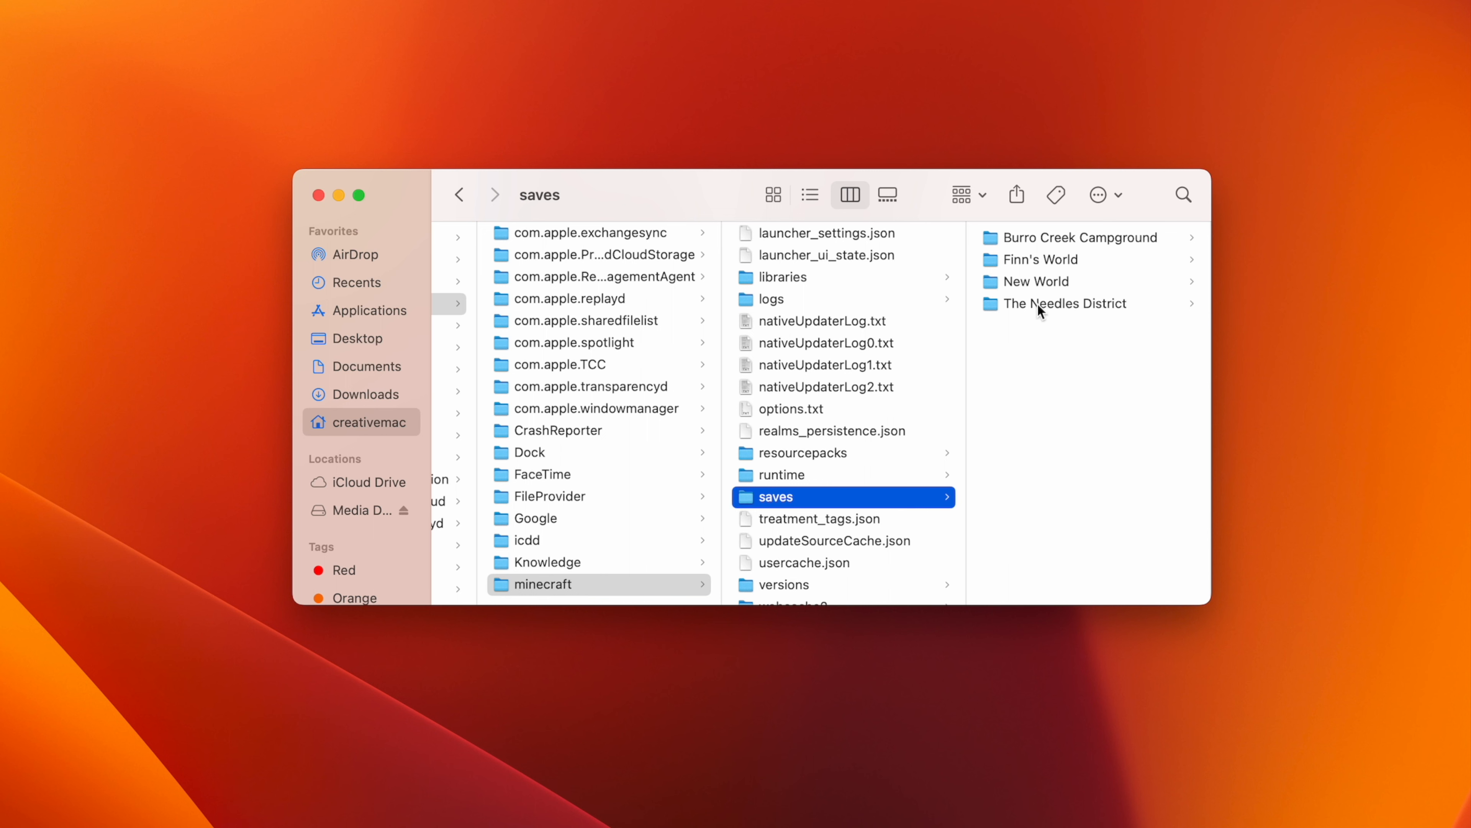
pyautogui.moveTo(1049, 317)
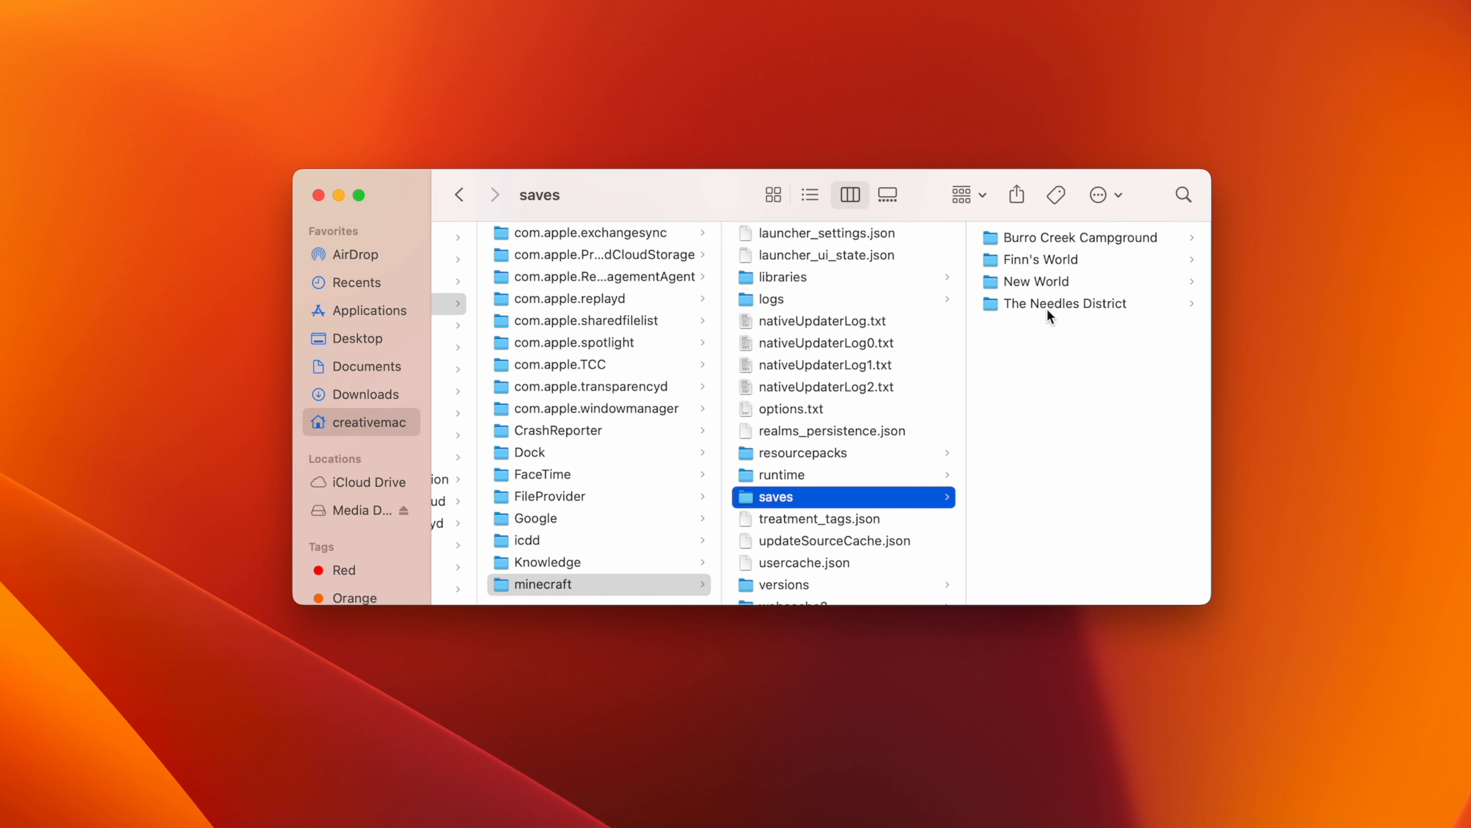